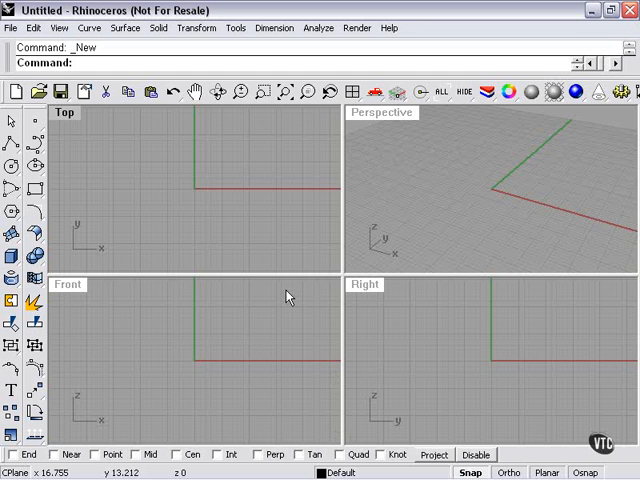
mouse_move(234, 245)
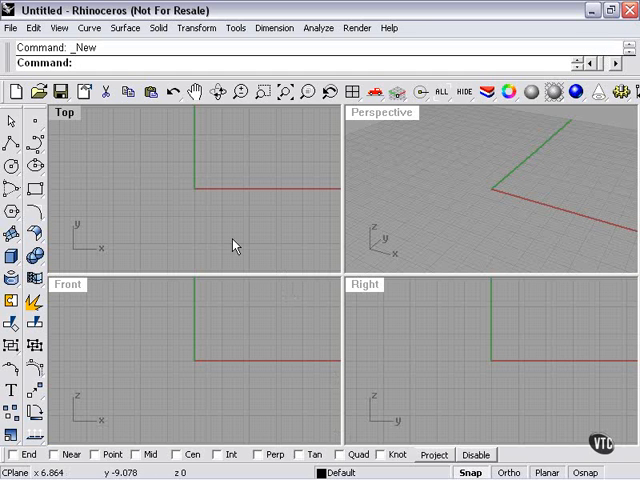
mouse_move(50, 160)
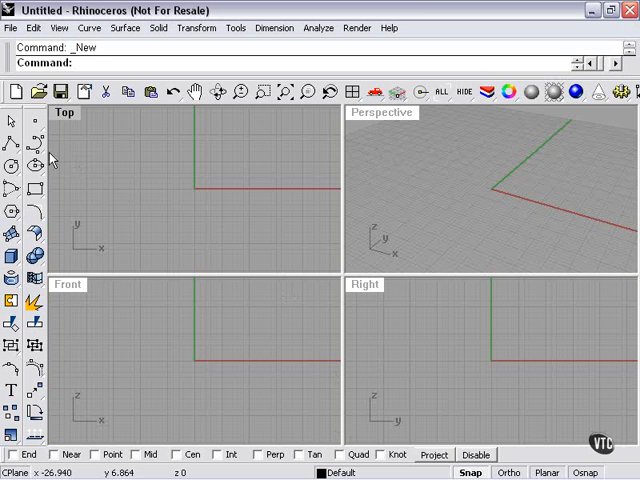
mouse_move(35, 158)
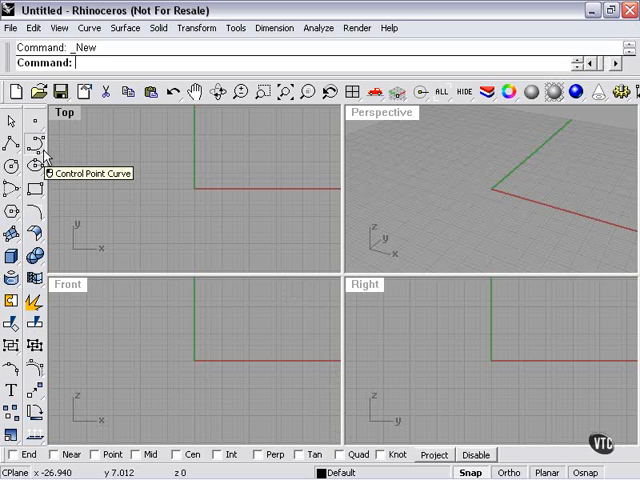
Tear off the full Curve toolbar as a floating palette, including the Helix tools
click(33, 155)
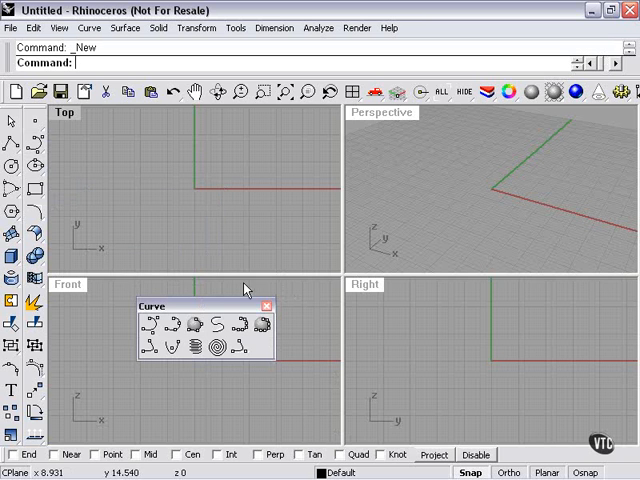
mouse_move(400, 352)
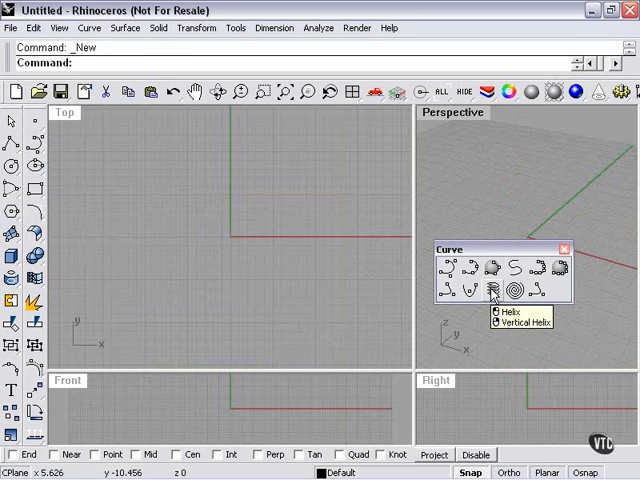
Draw a ten-turn helix lying along the y-axis with a wide radius in Top view
click(495, 290)
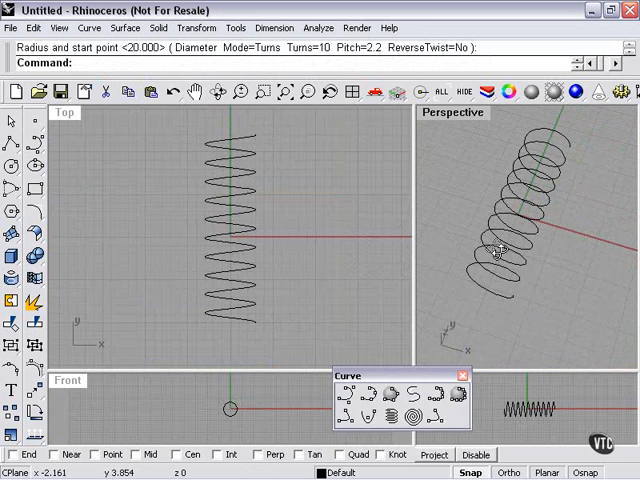
click(230, 160)
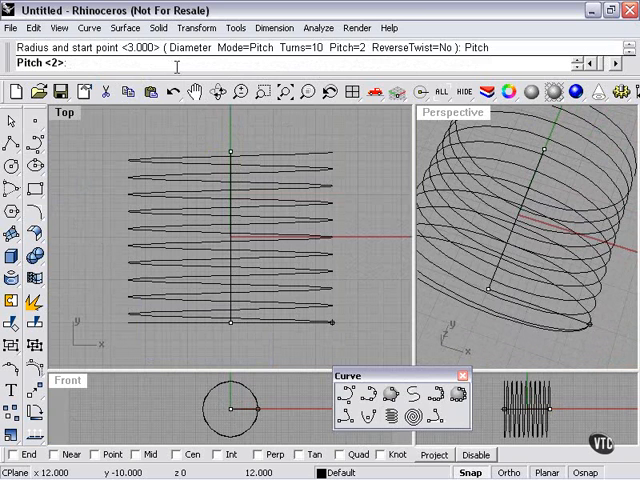
Draw a wide helix with pitch 9 and radius 3, then clear it
text(9)
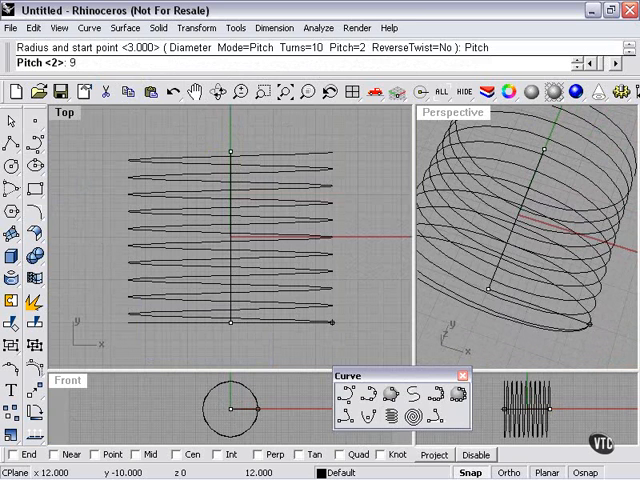
text(9)
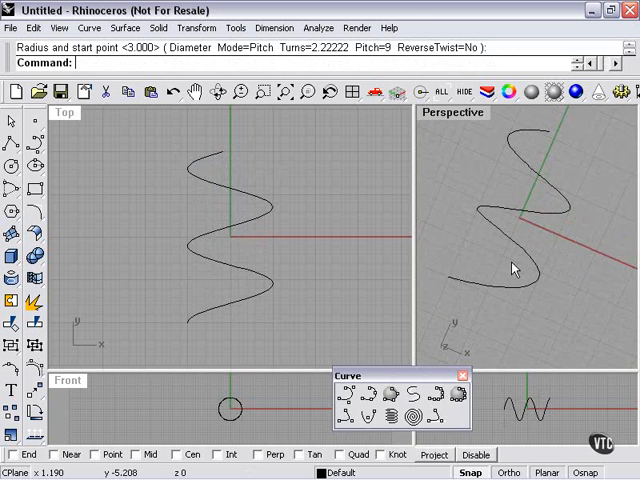
click(228, 235)
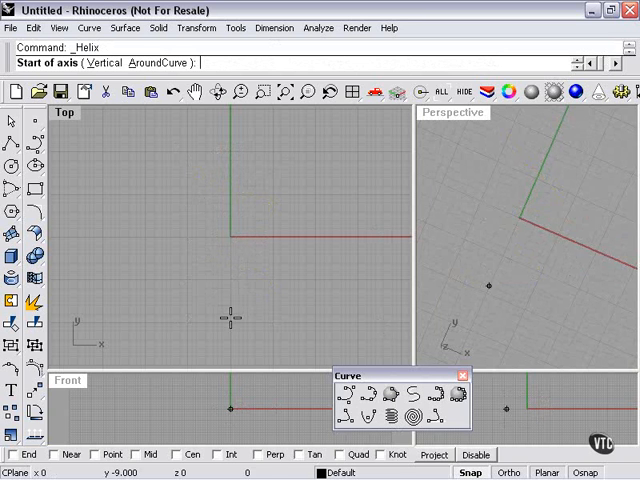
Draw a ten-turn helix along the y-axis with pitch 2.2, then delete it
click(232, 135)
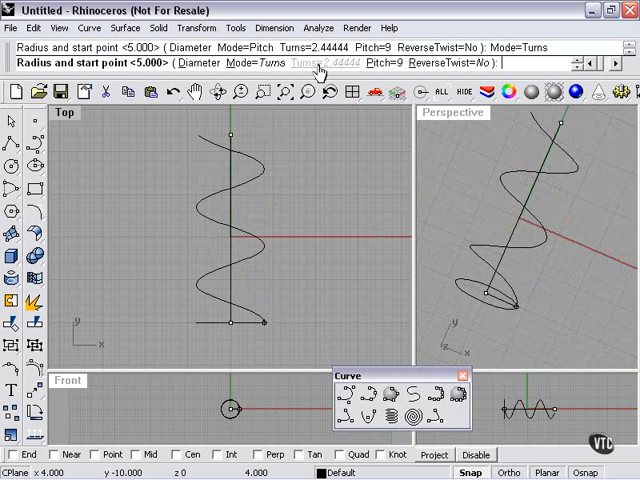
click(314, 61)
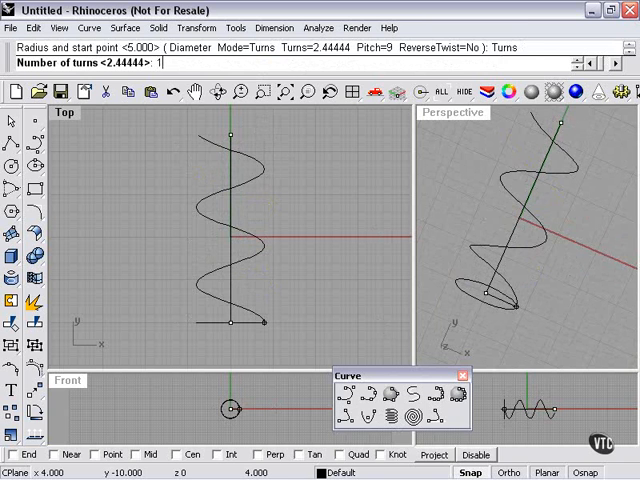
text(10)
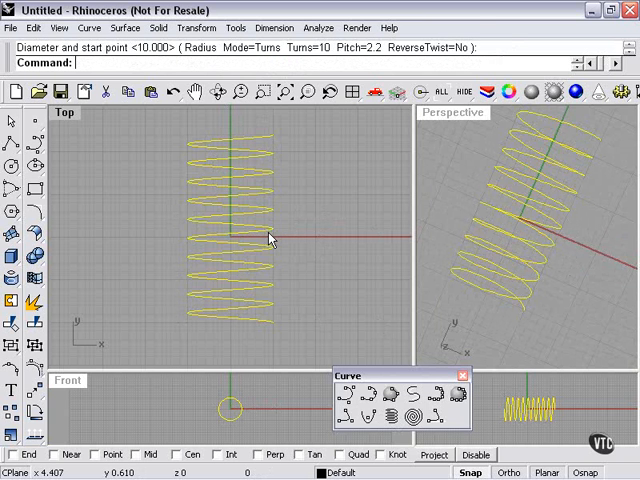
key(Delete)
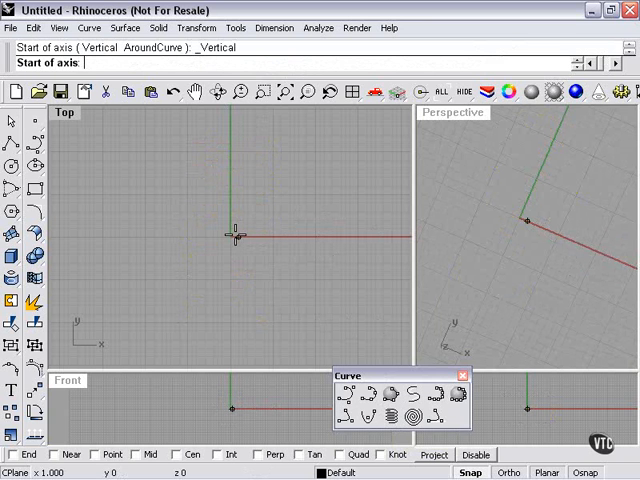
Stand an upright ten-turn vertical helix with pitch 1.7 at the origin
click(230, 235)
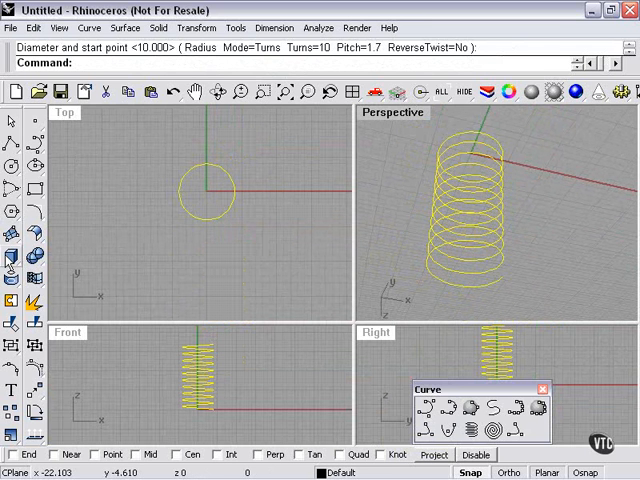
click(9, 249)
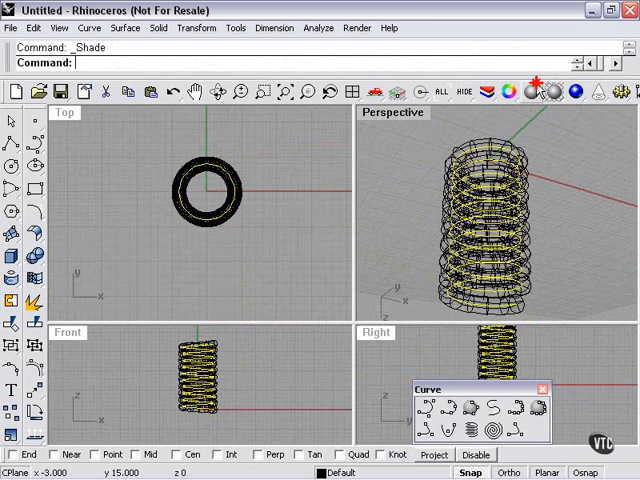
Render the piped spring in Perspective, then delete the helix and spring
click(535, 90)
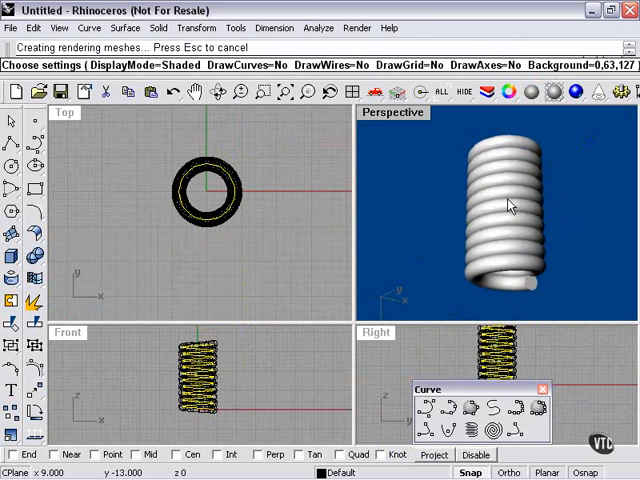
key(Delete)
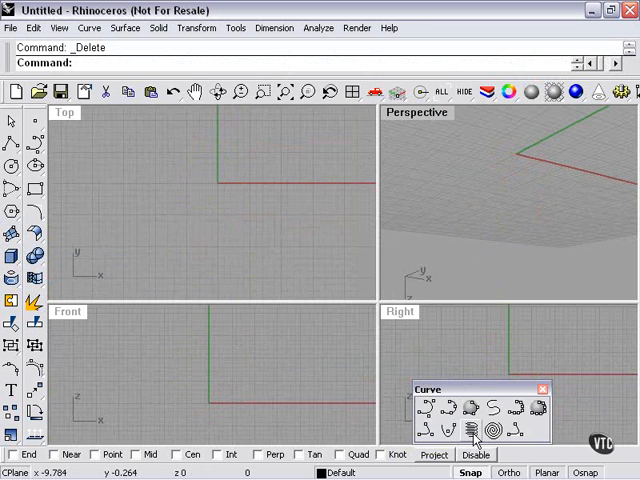
Wind a ten-turn helix around a closed control-point curve drawn in Top view
click(475, 430)
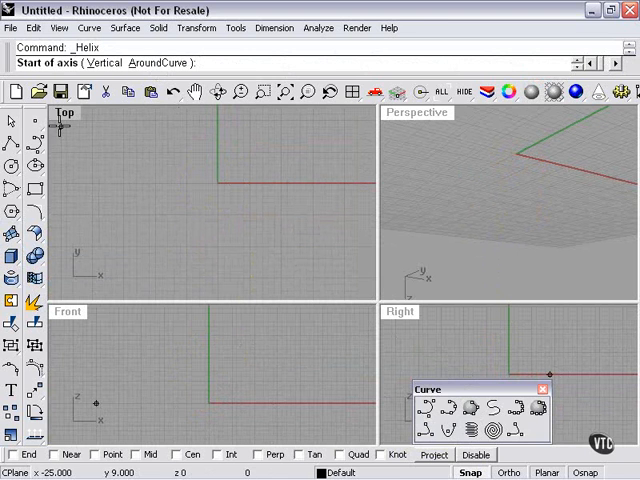
click(173, 196)
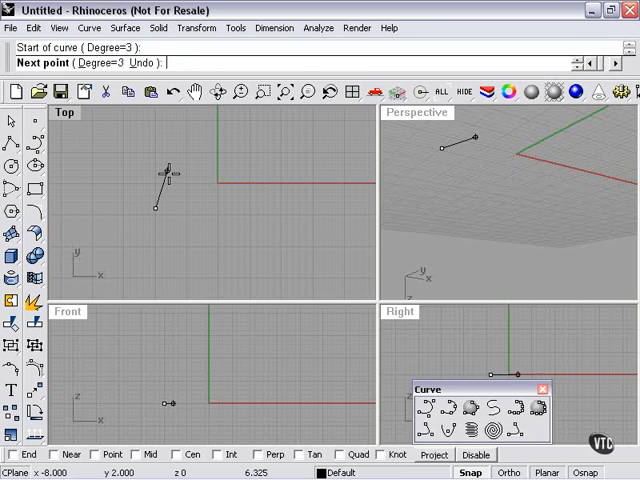
click(254, 275)
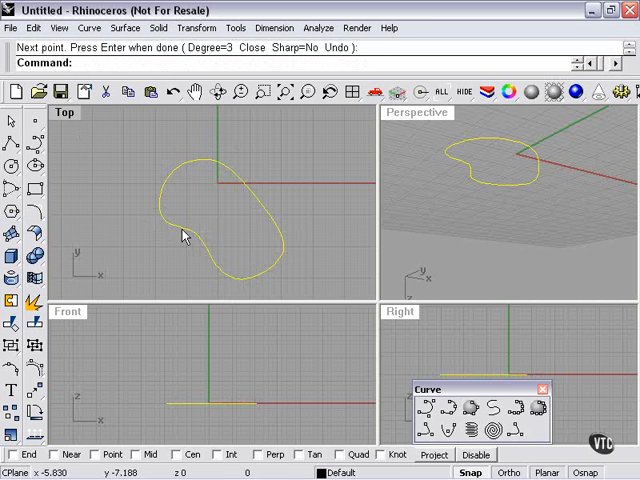
mouse_move(232, 210)
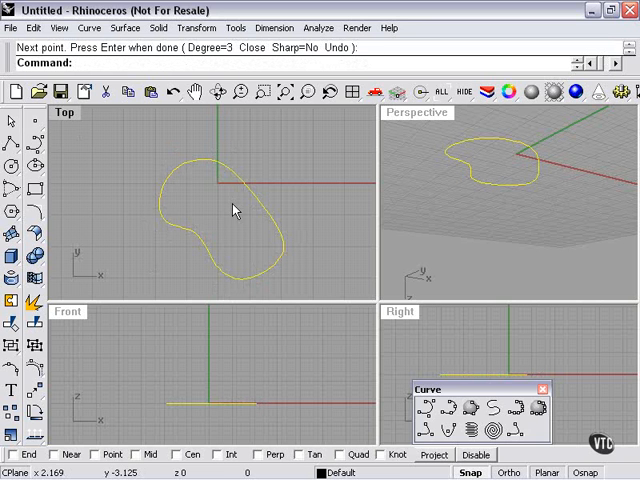
mouse_move(389, 312)
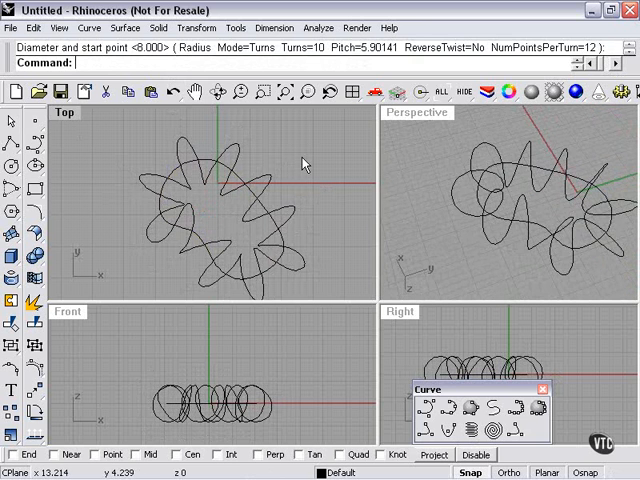
key(Delete)
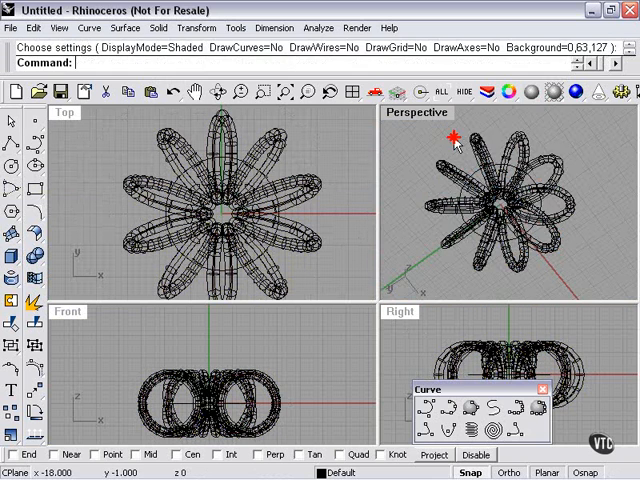
Pipe the flower-shaped helix into a solid tube
key(Delete)
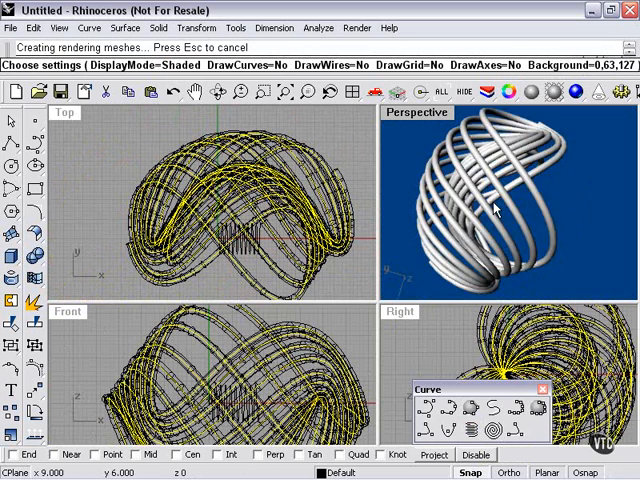
Orbit the rendered tangle of piped helix tubes to view another side
drag(495, 210, 510, 250)
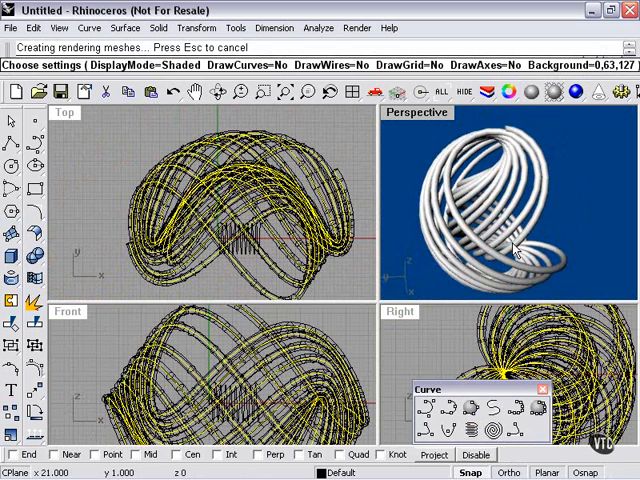